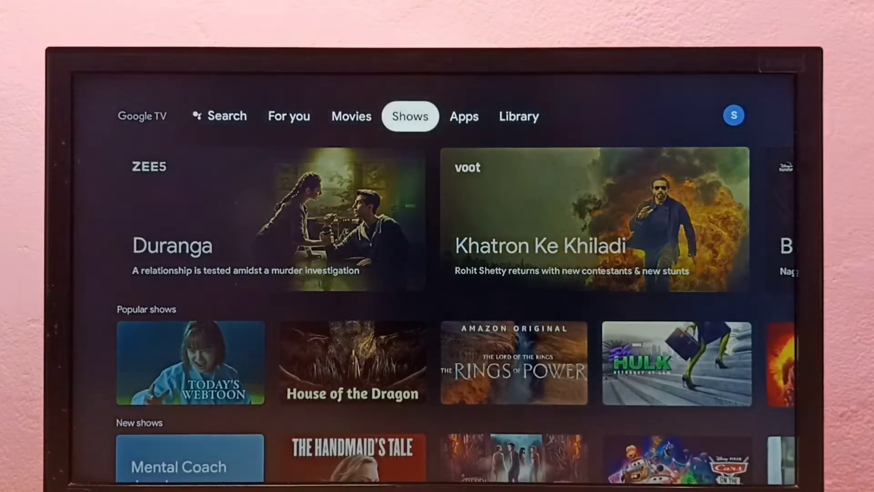
Move through Library and Apps, then scroll down to X-plore under Your apps
left_click(519, 116)
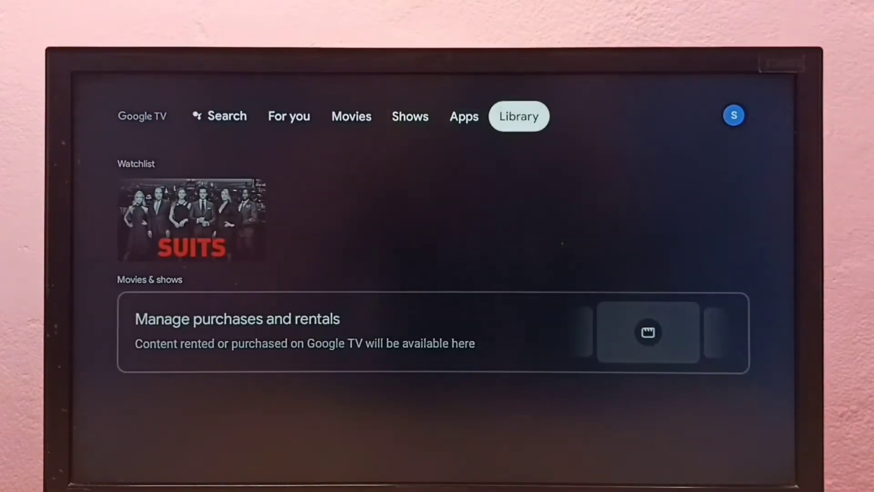
left_click(463, 116)
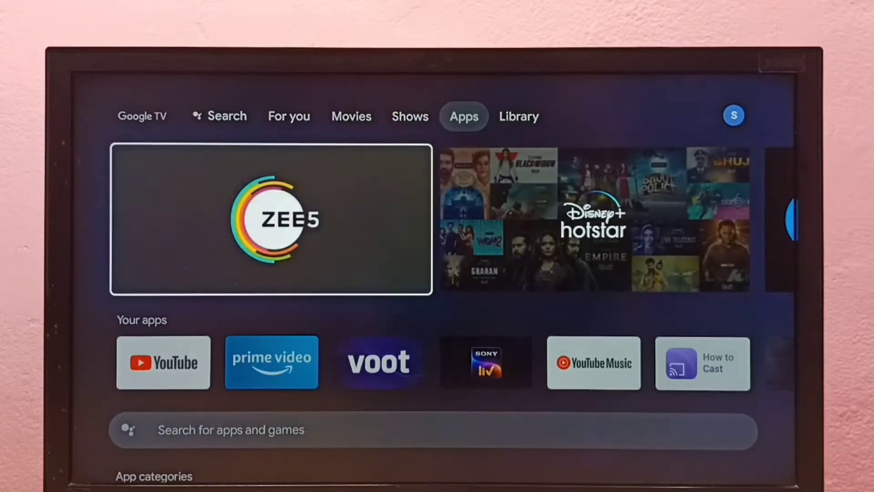
scroll("down", 3)
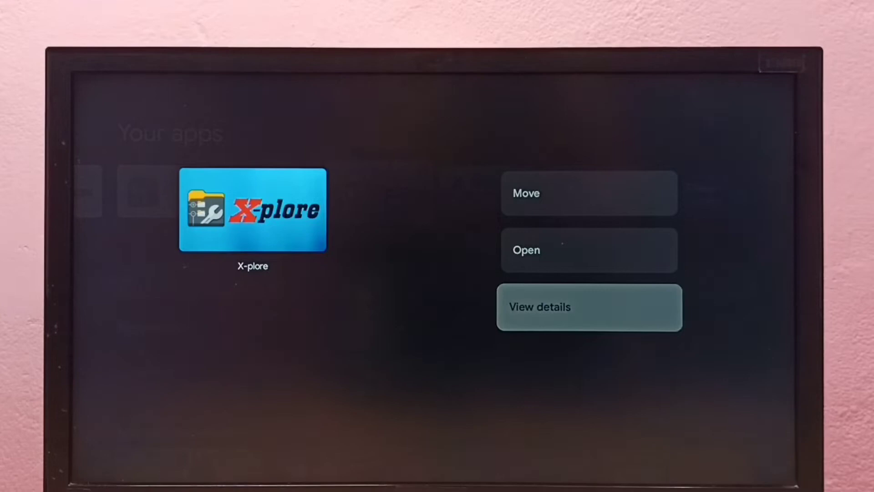
View X-plore's details, then reach device Settings through the profile avatar panel
left_click(589, 307)
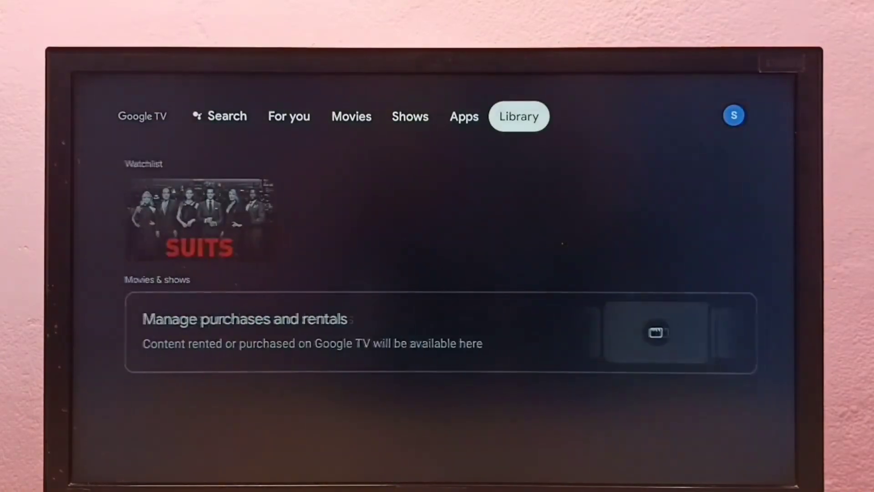
left_click(734, 116)
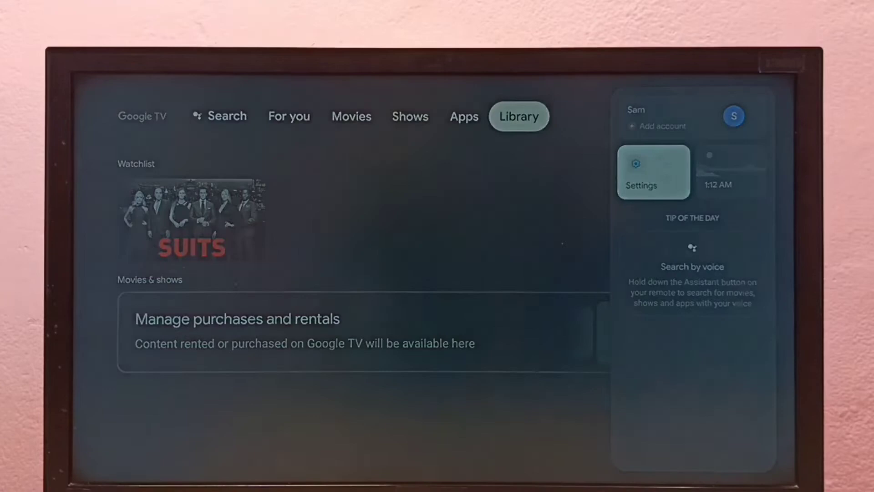
left_click(653, 173)
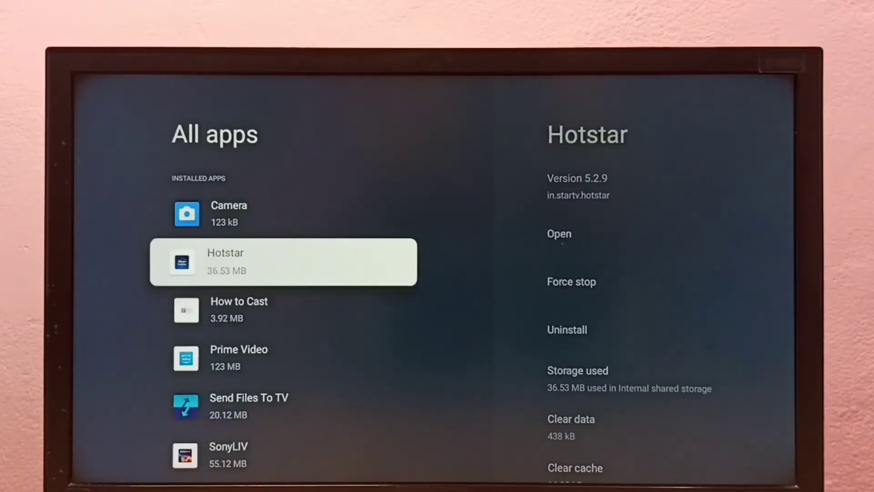
Scroll to X-plore in the full app list and confirm its uninstall with OK
scroll("down", 3)
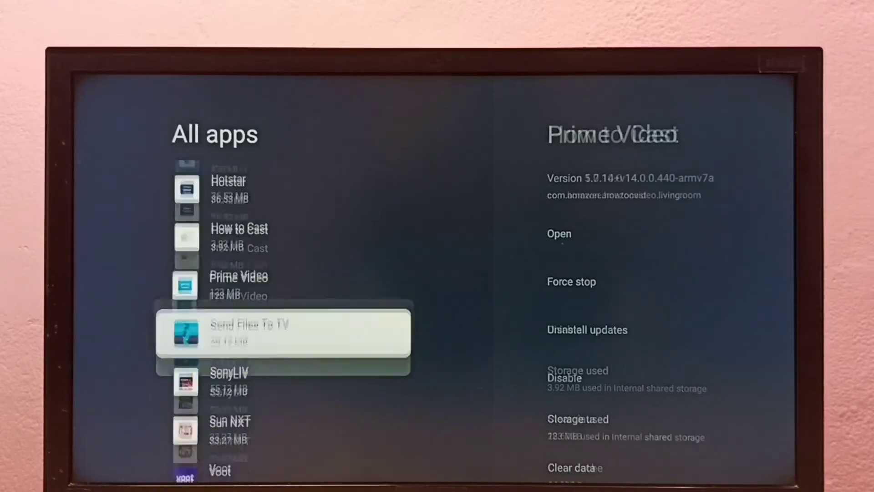
scroll("down", 3)
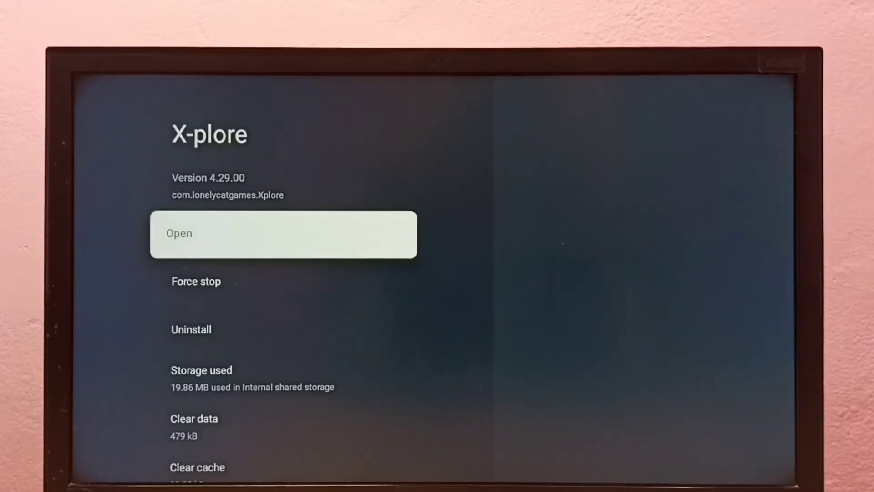
left_click(190, 329)
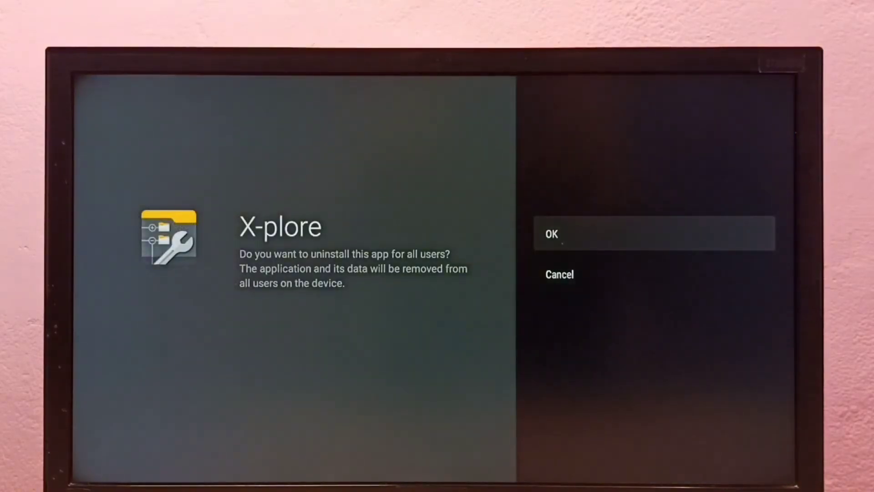
left_click(559, 274)
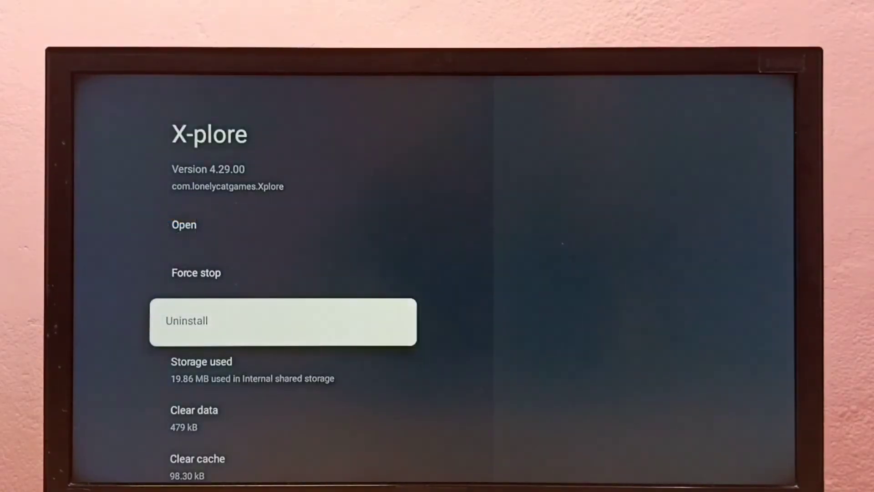